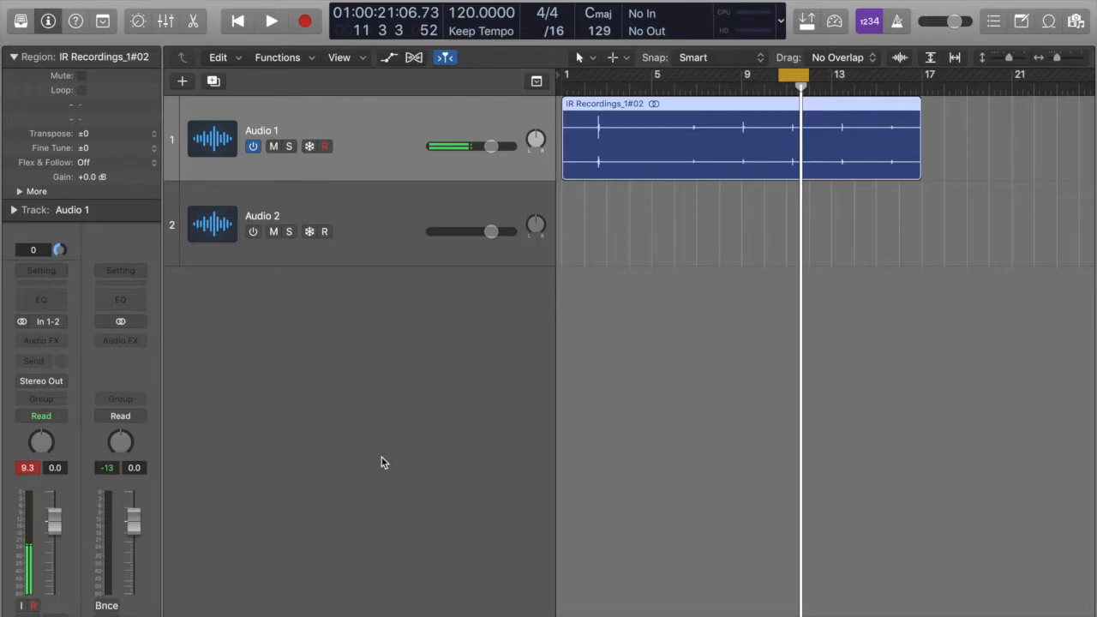
mouse_move(734, 148)
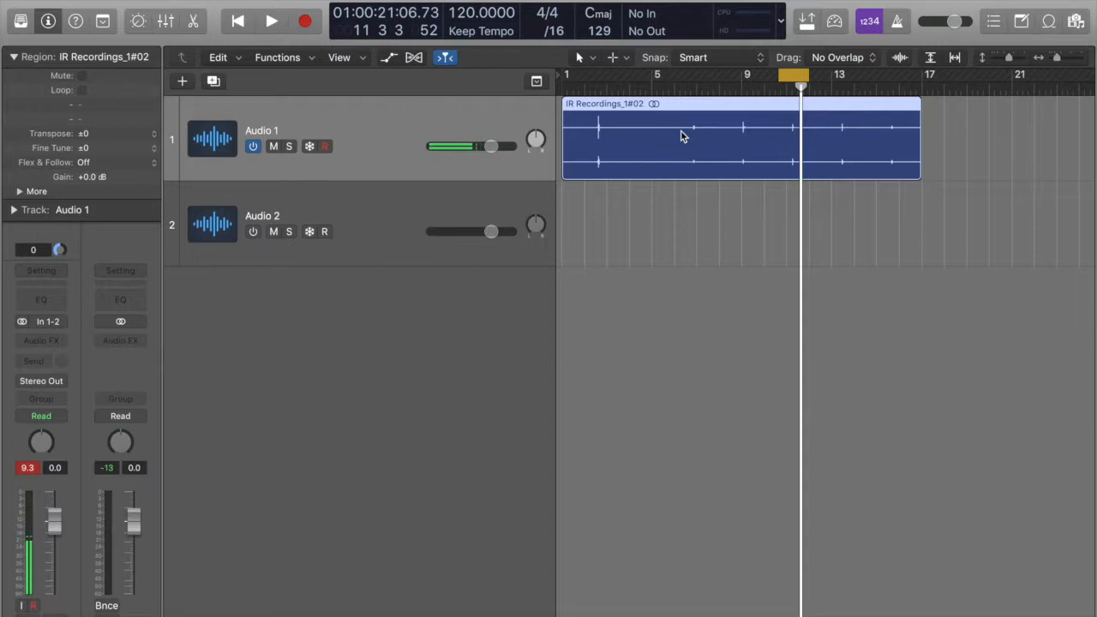
mouse_move(740, 138)
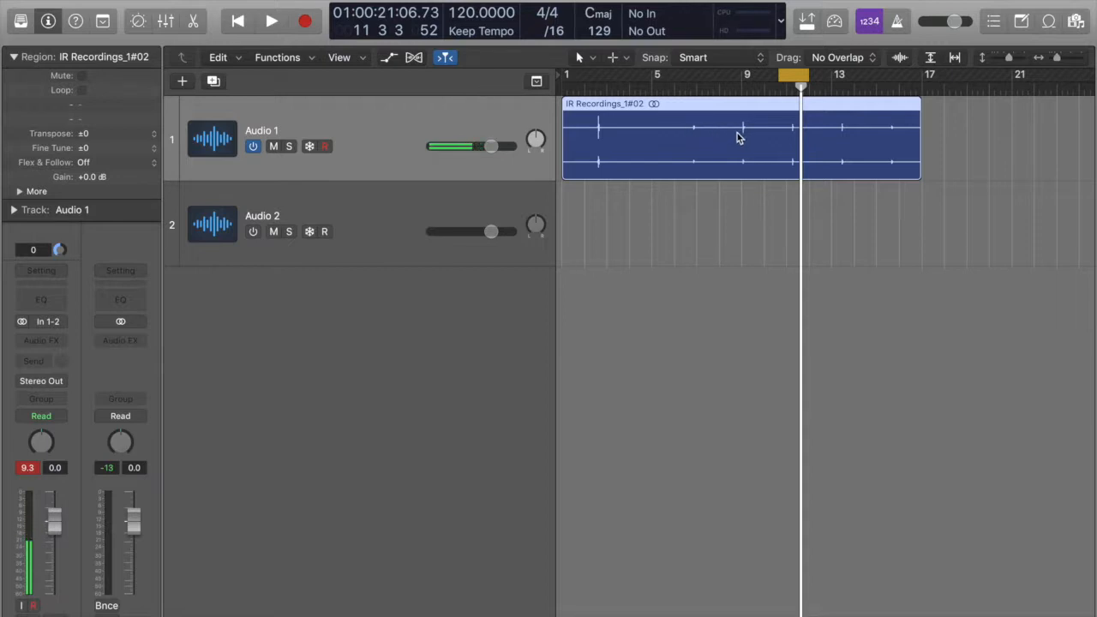
mouse_move(1012, 65)
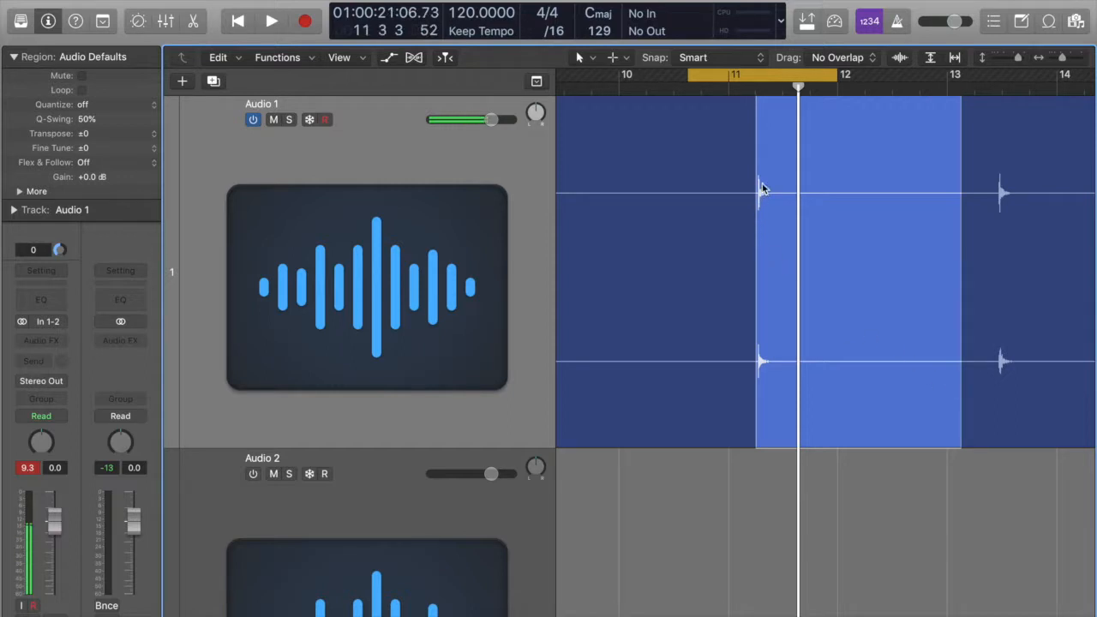
mouse_move(936, 197)
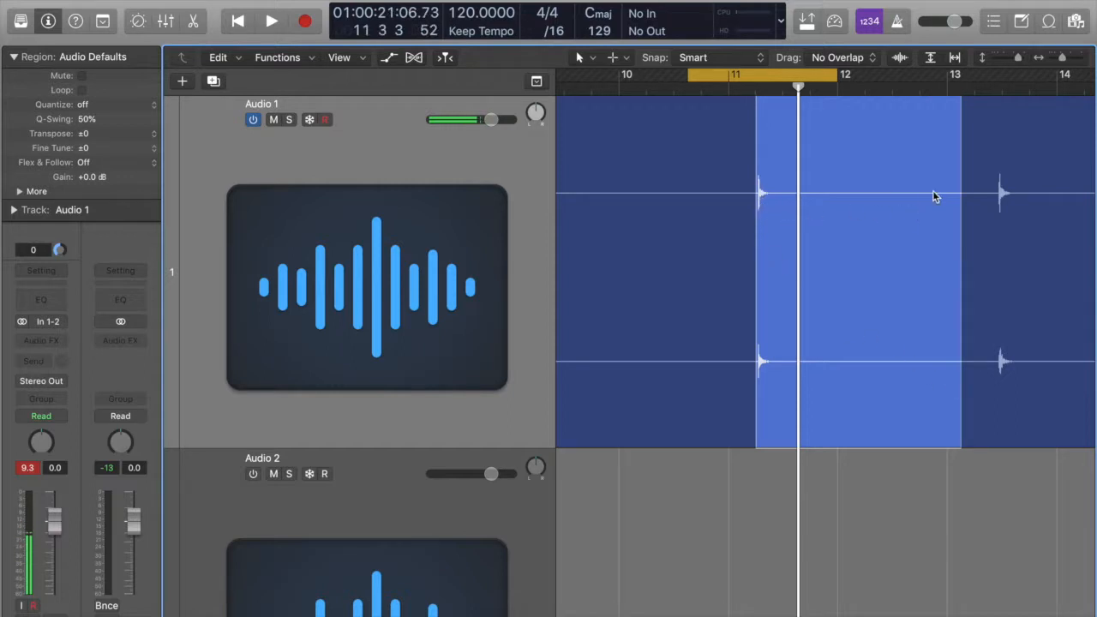
mouse_move(914, 194)
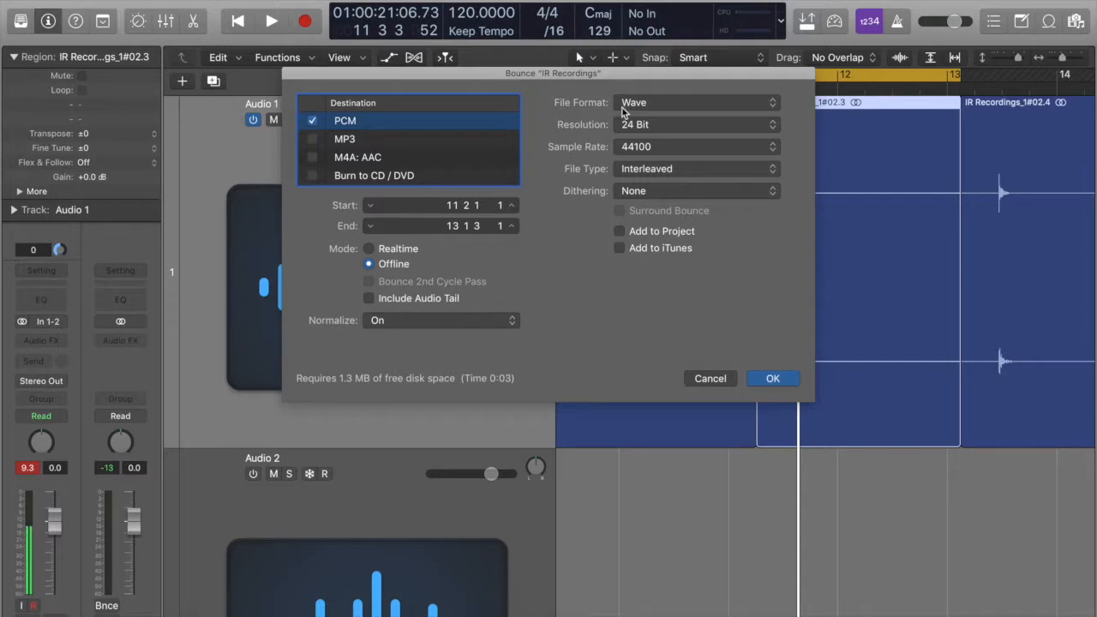
Bounce the clap at 48000 Hz sample rate as a file named Varna Radio Soundstage
left_click(695, 147)
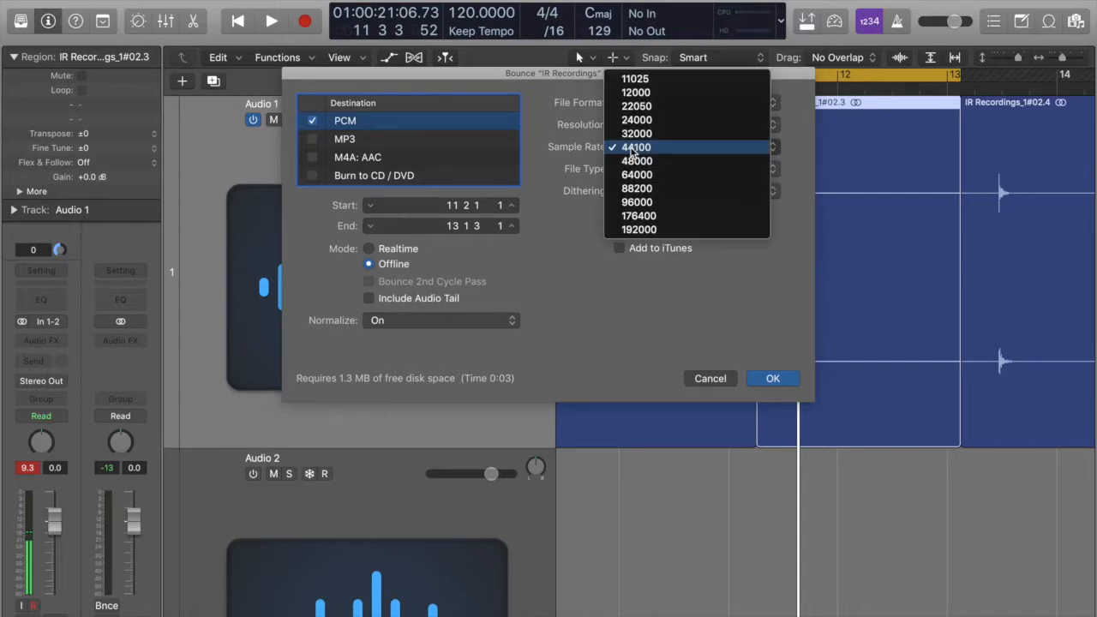
left_click(638, 161)
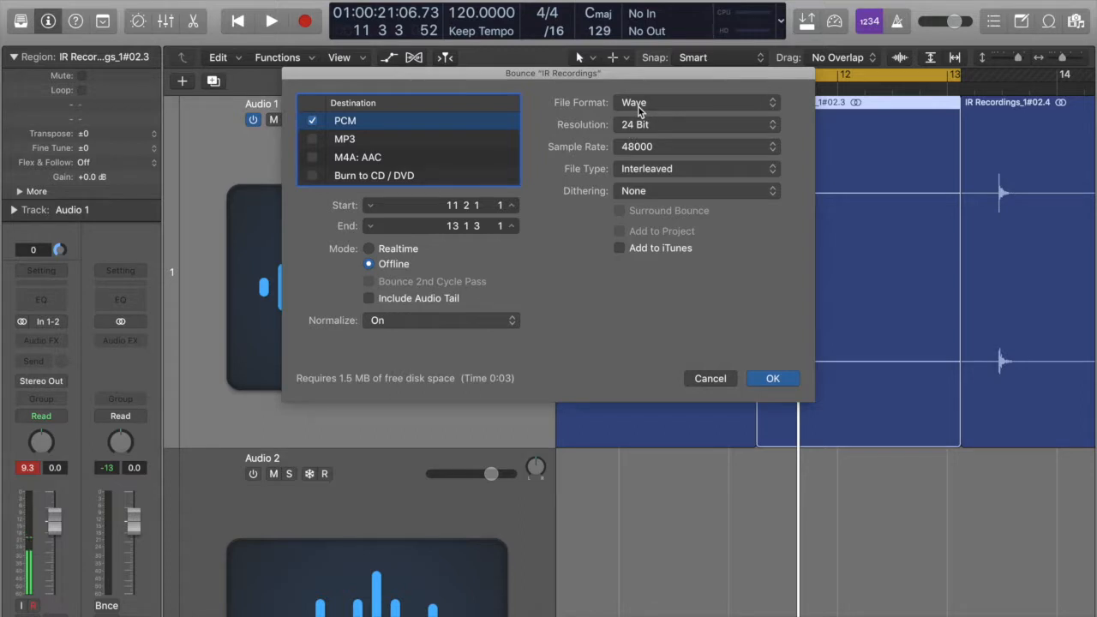
mouse_move(772, 379)
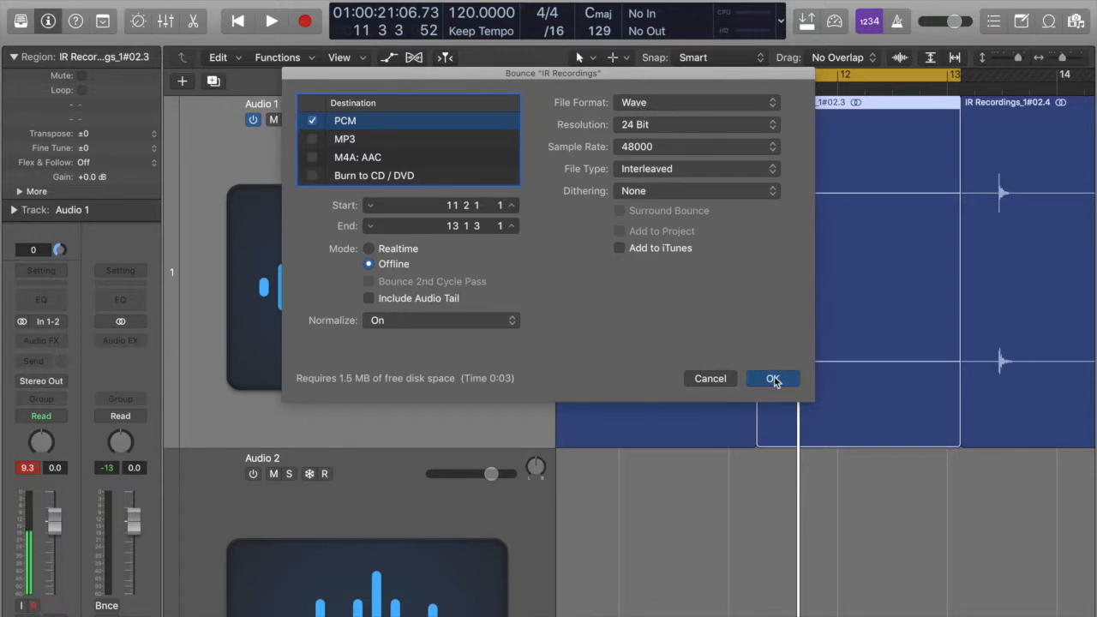
left_click(771, 379)
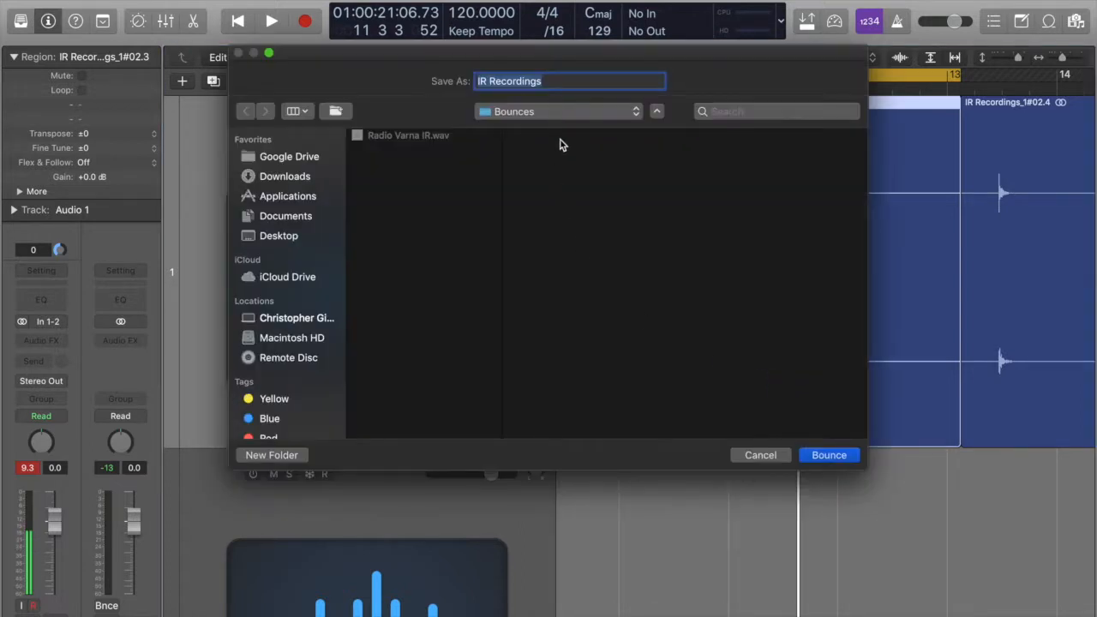
type("V")
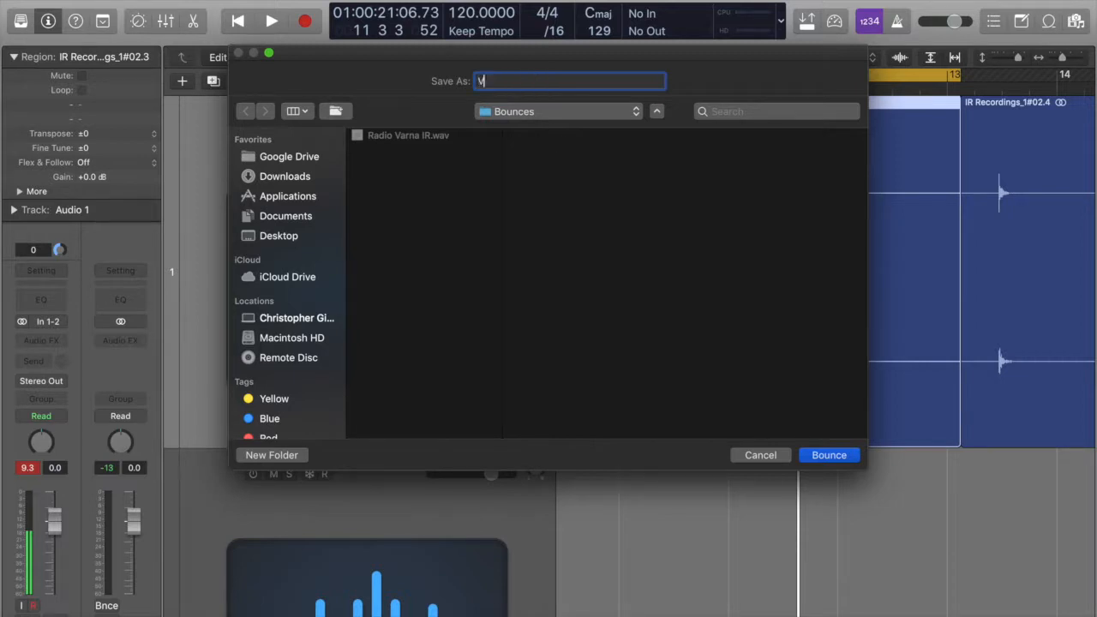
type("arna Ra")
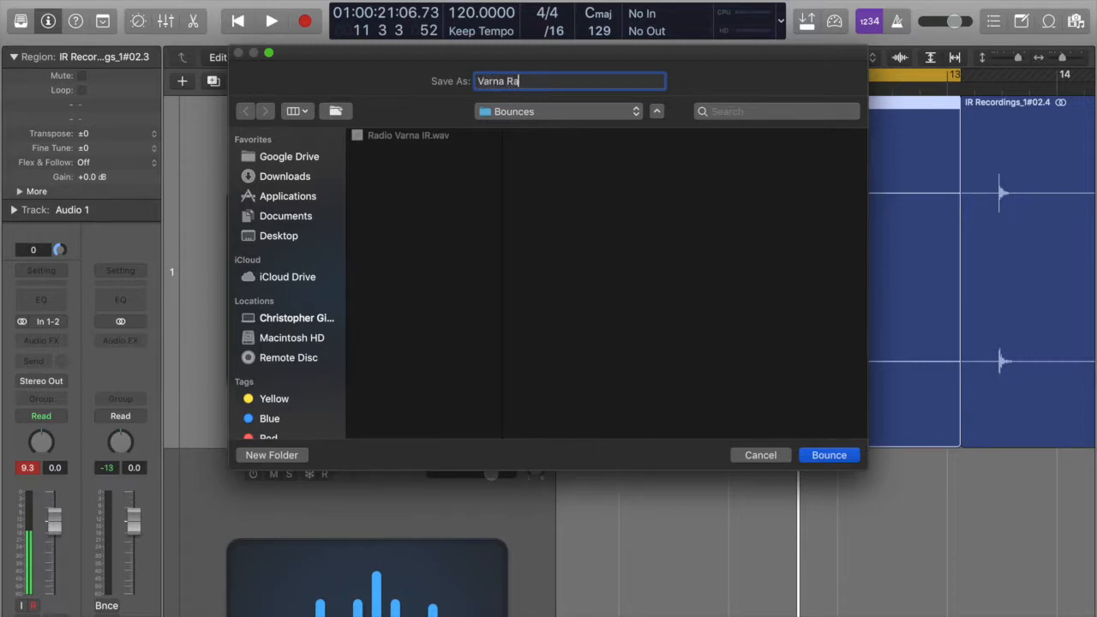
type("Varna Radio Soundstage")
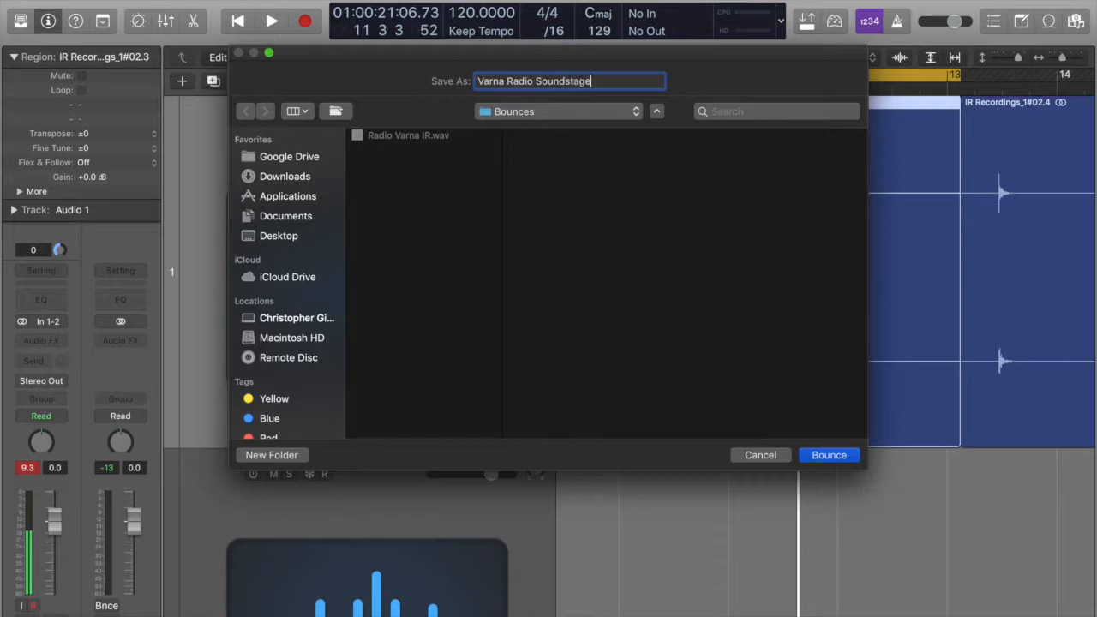
mouse_move(898, 456)
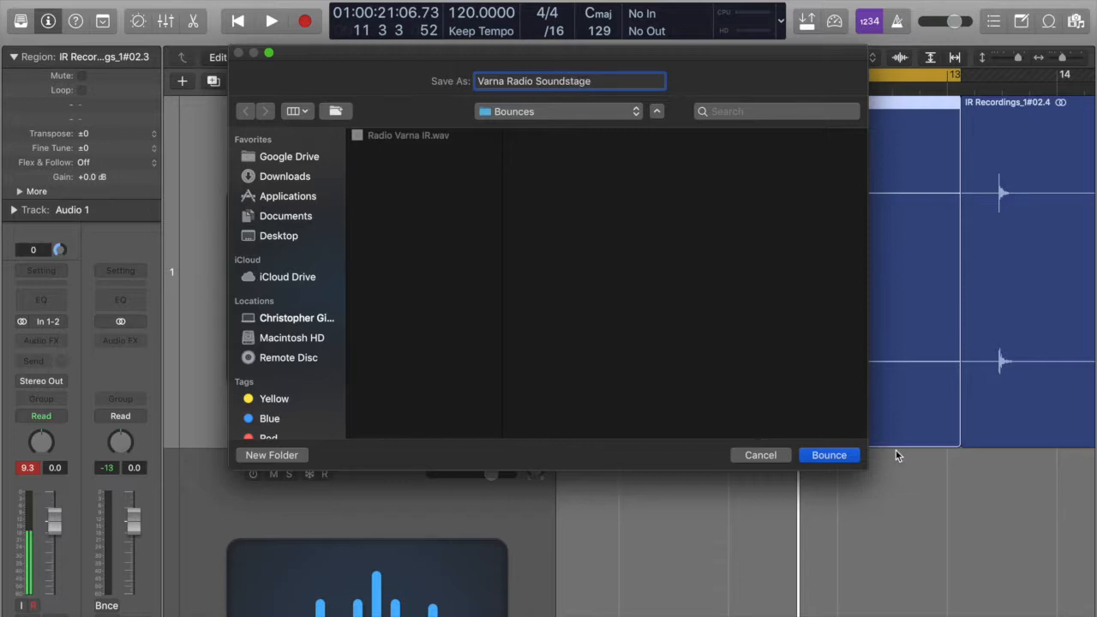
left_click(828, 456)
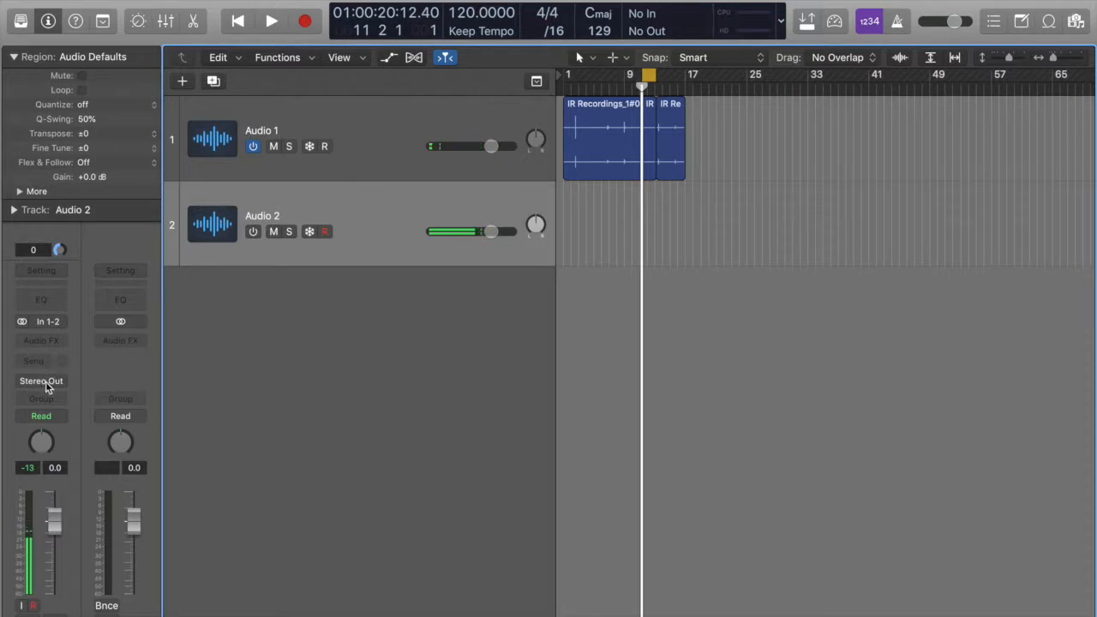
Select the Audio 2 channel strip and bring up its Audio FX choices
left_click(41, 339)
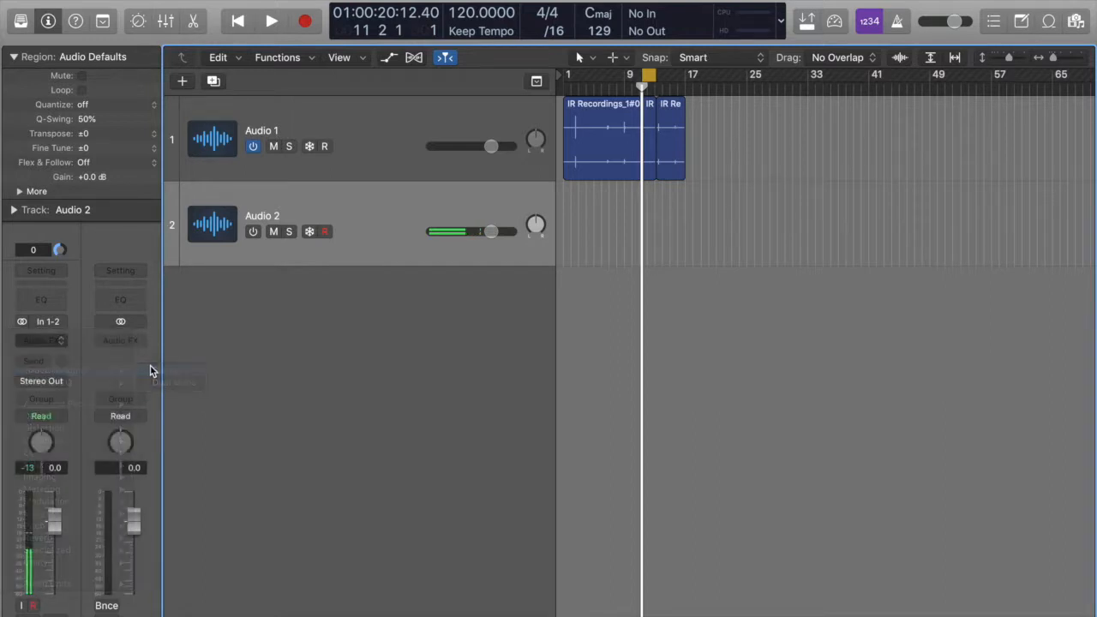
left_click(120, 340)
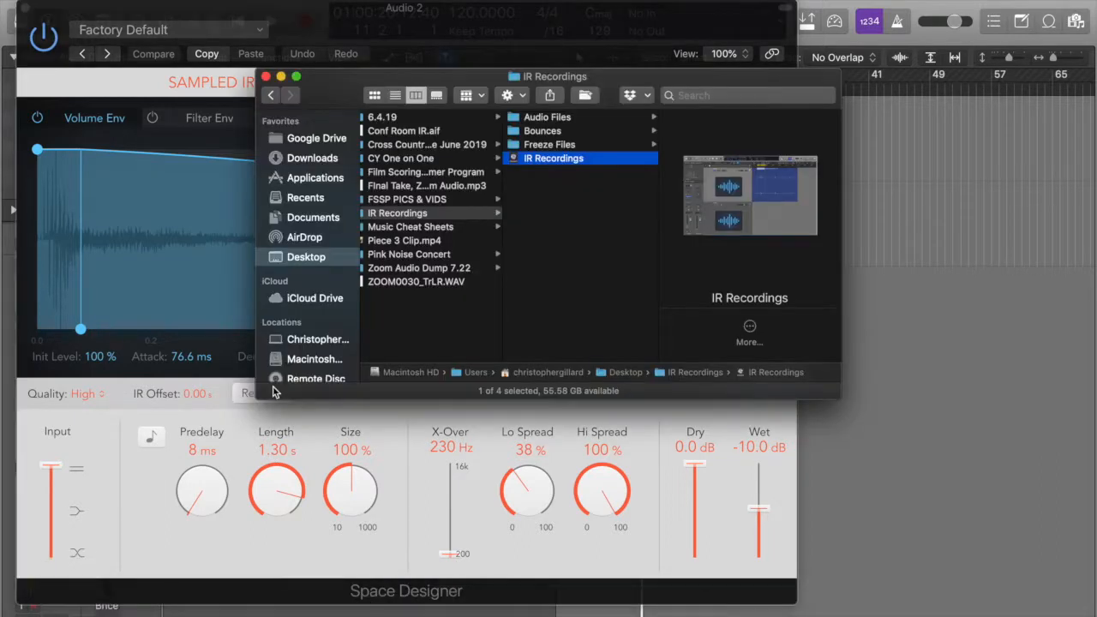
Load Varna Radio Soundstage.wav from the Bounces folder as Space Designer's sampled IR
left_click(541, 130)
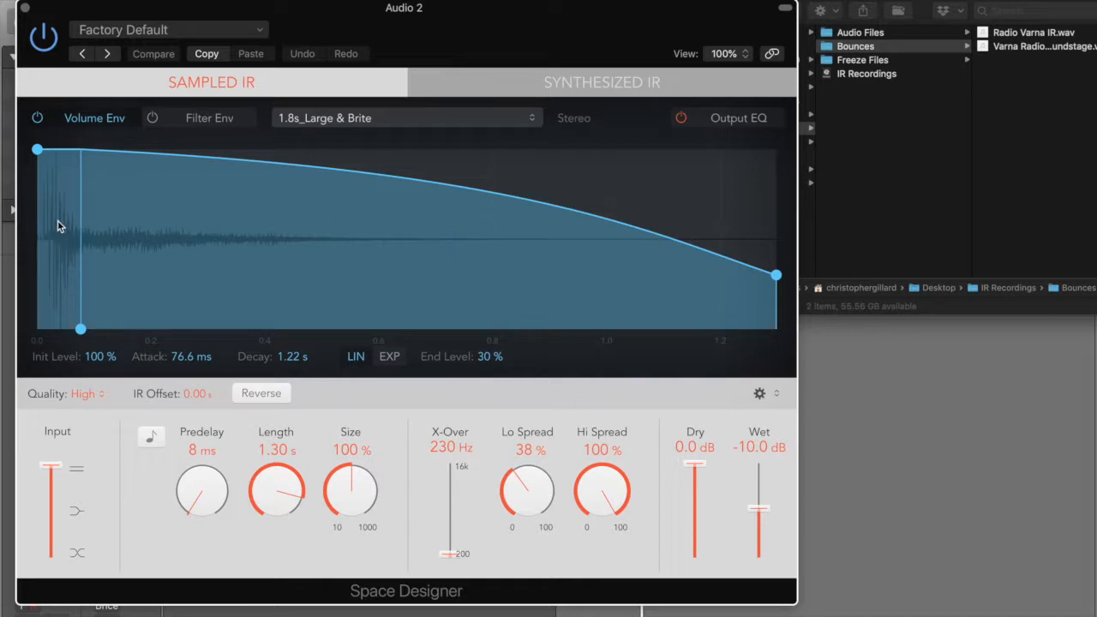
mouse_move(469, 228)
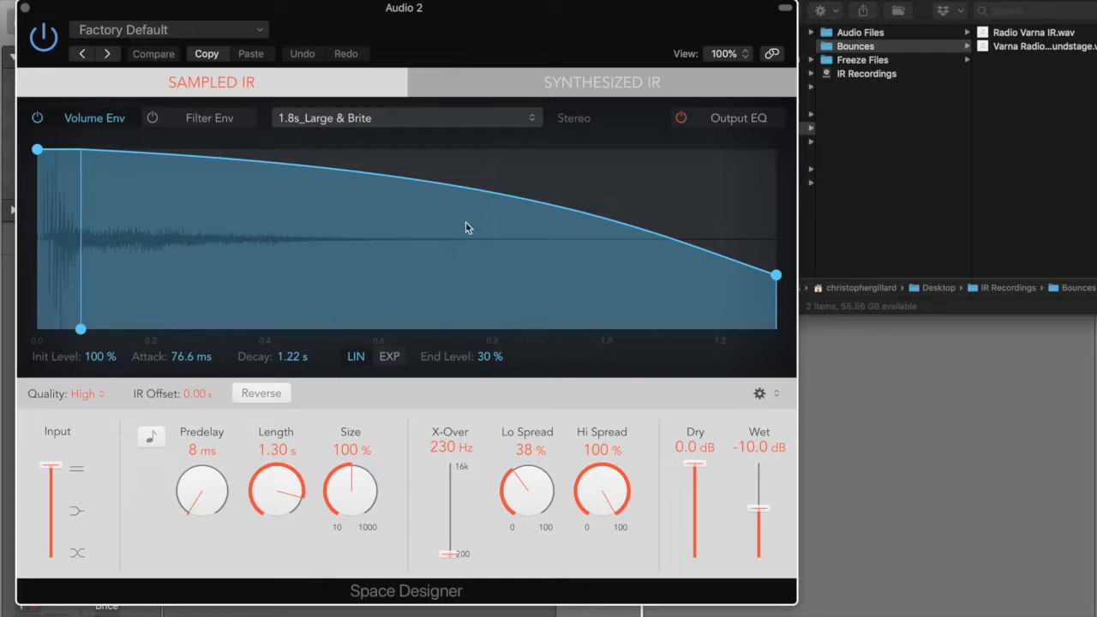
mouse_move(103, 235)
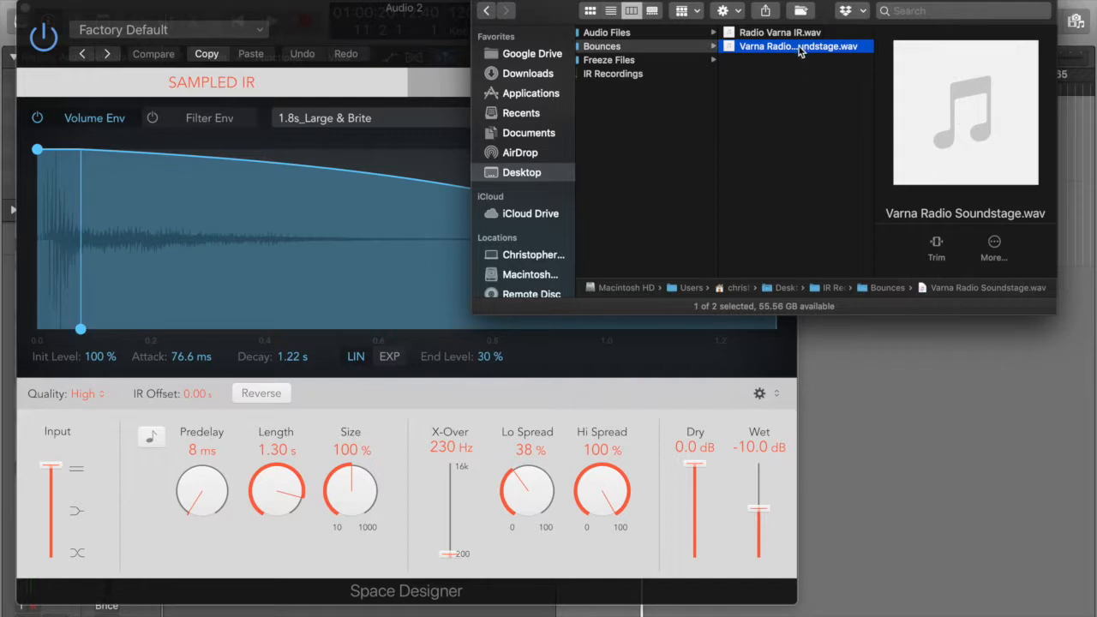
left_click_drag(798, 47, 540, 77)
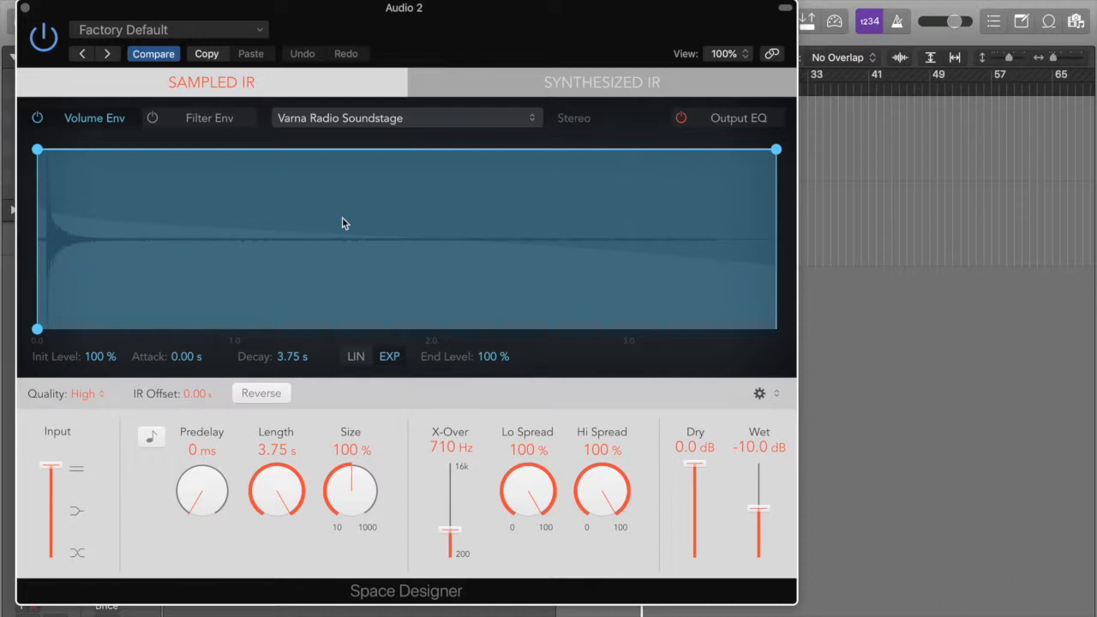
mouse_move(60, 199)
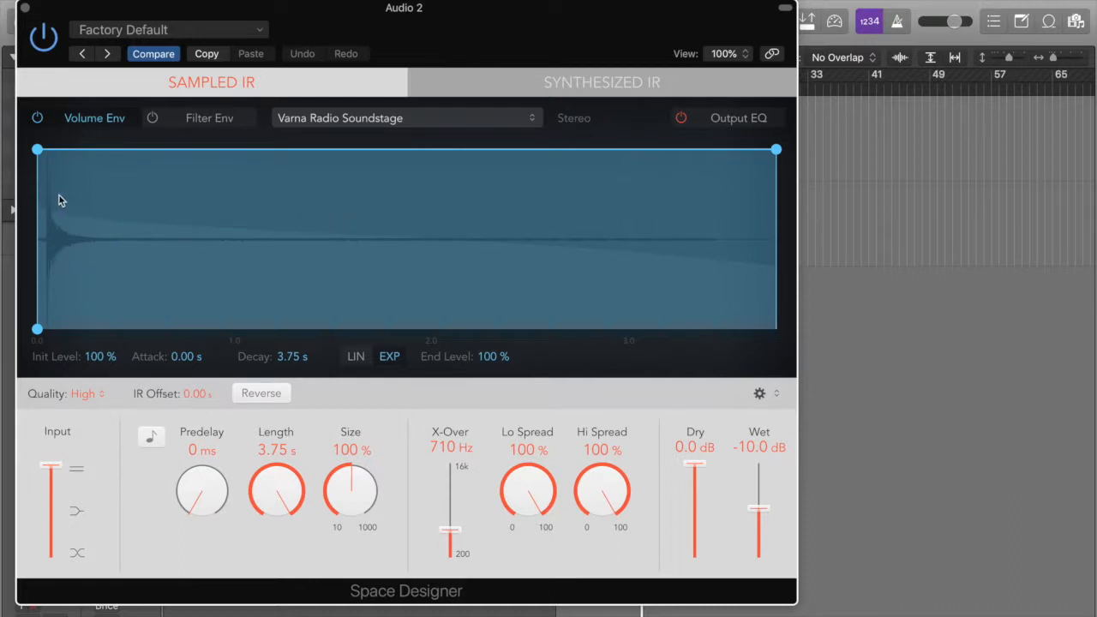
mouse_move(643, 240)
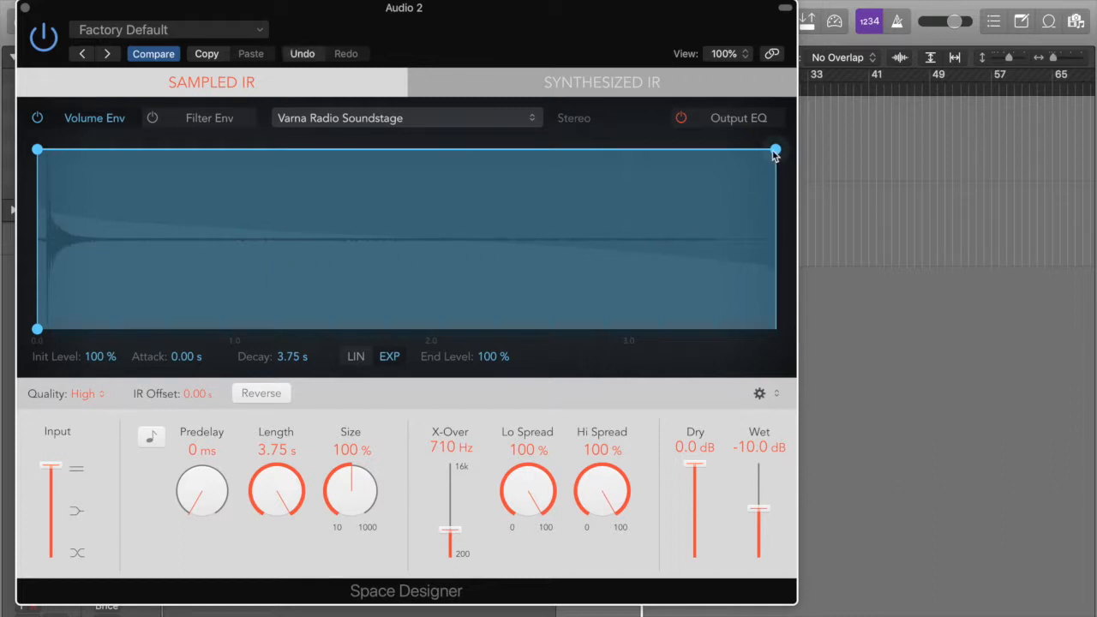
Drag the volume envelope's end point down until the End Level reaches about 4%
left_click_drag(775, 147, 741, 289)
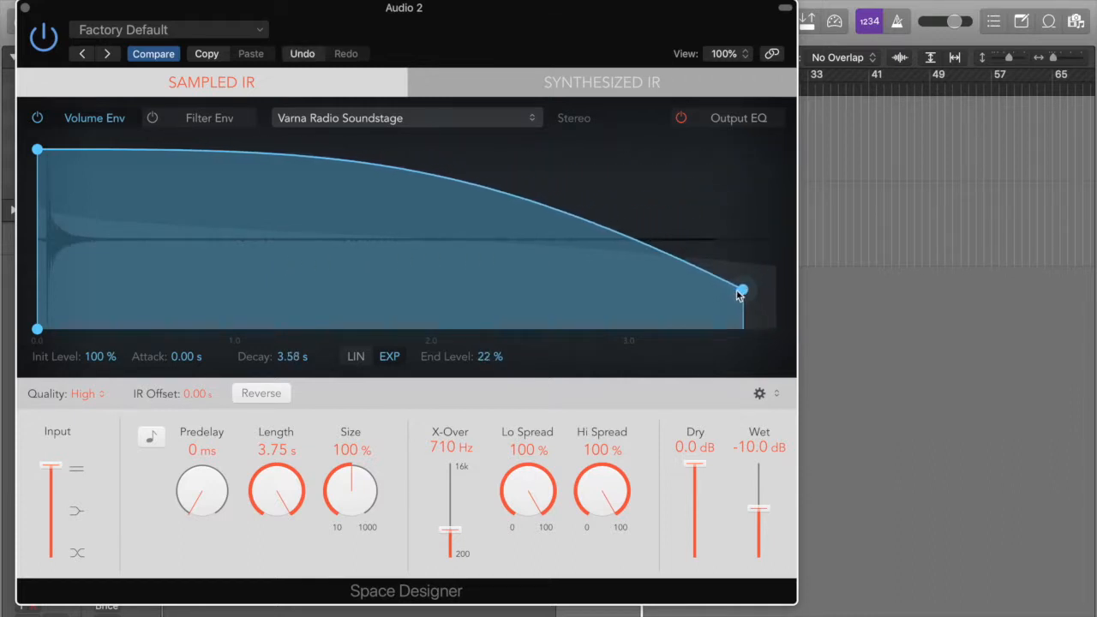
left_click_drag(740, 290, 765, 307)
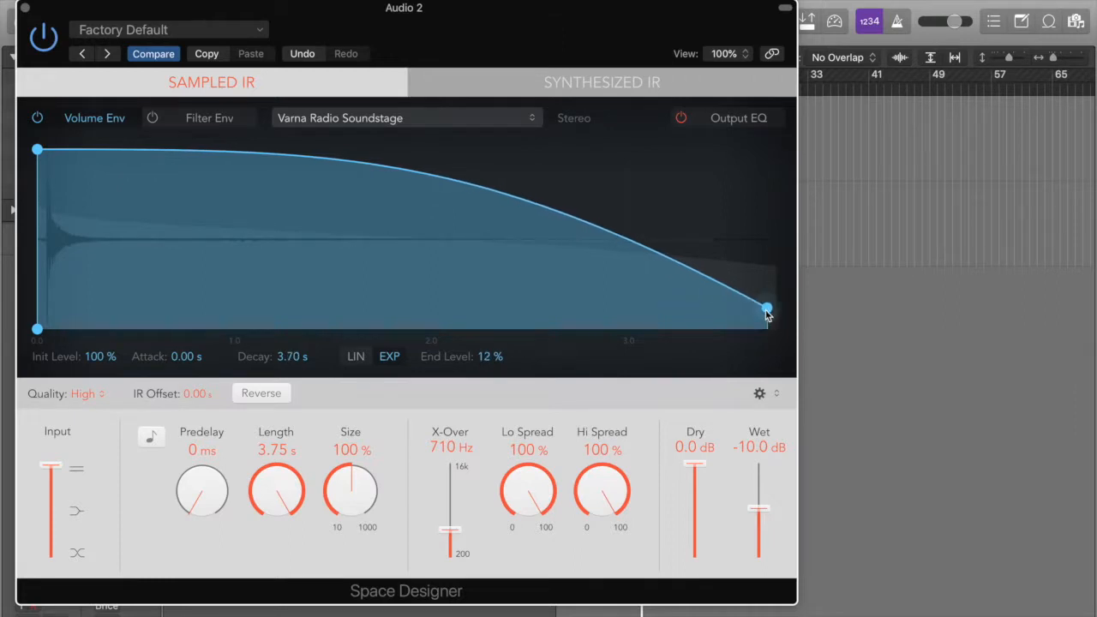
left_click_drag(765, 309, 768, 272)
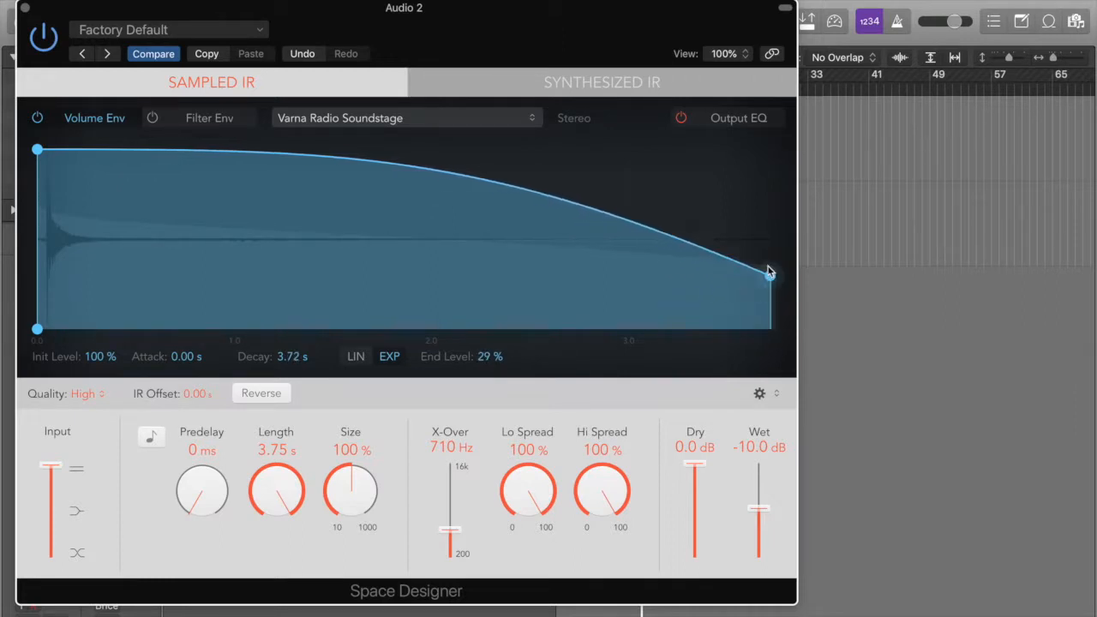
left_click_drag(768, 273, 775, 324)
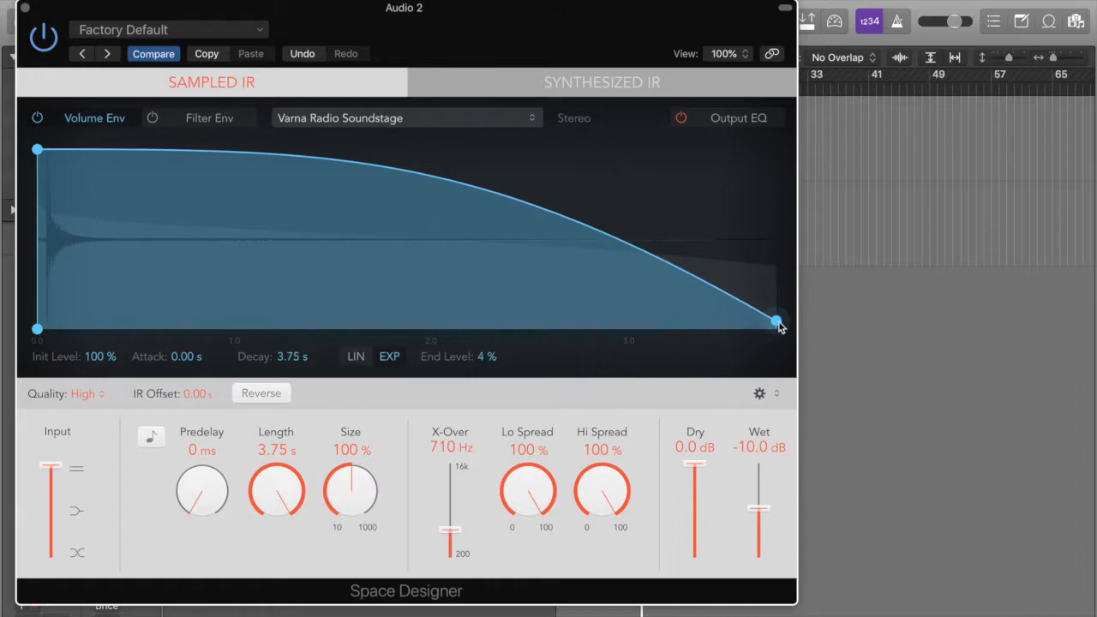
mouse_move(261, 281)
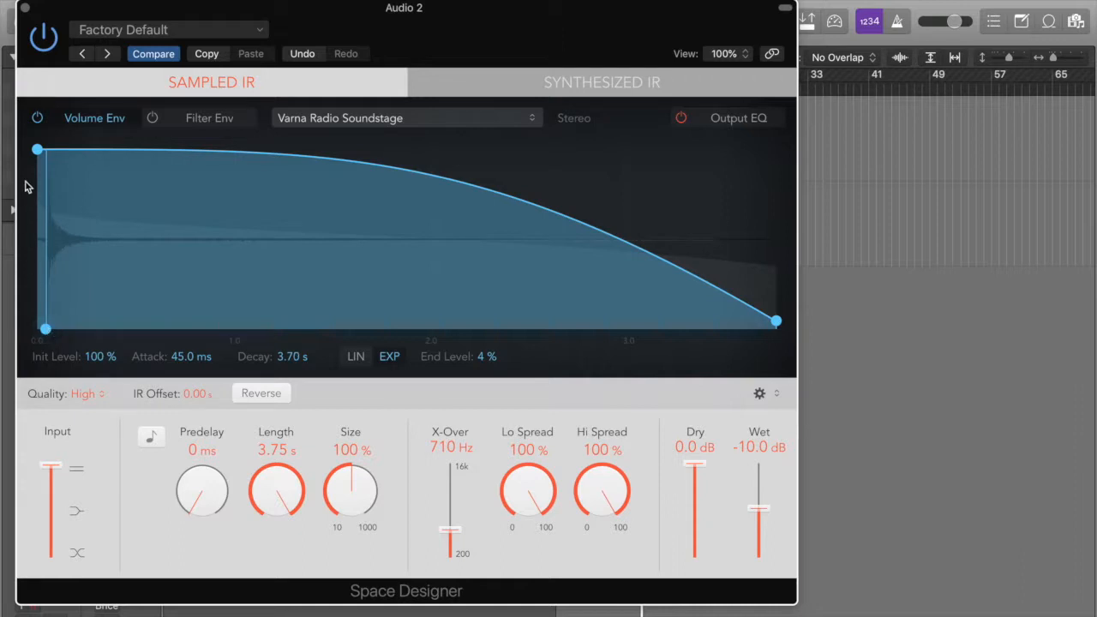
mouse_move(45, 155)
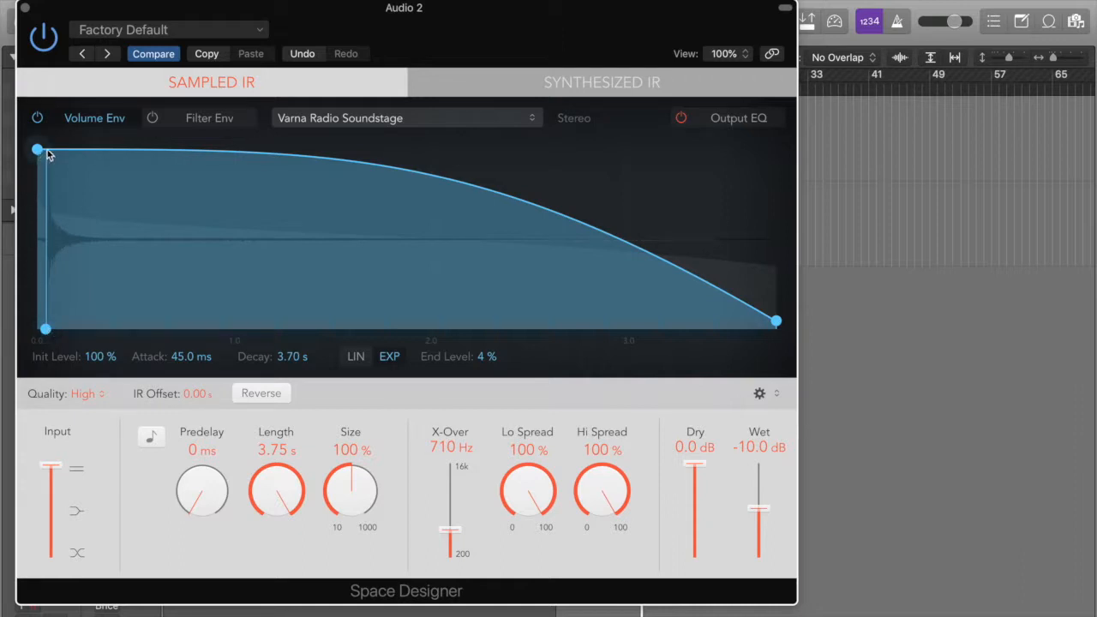
mouse_move(694, 44)
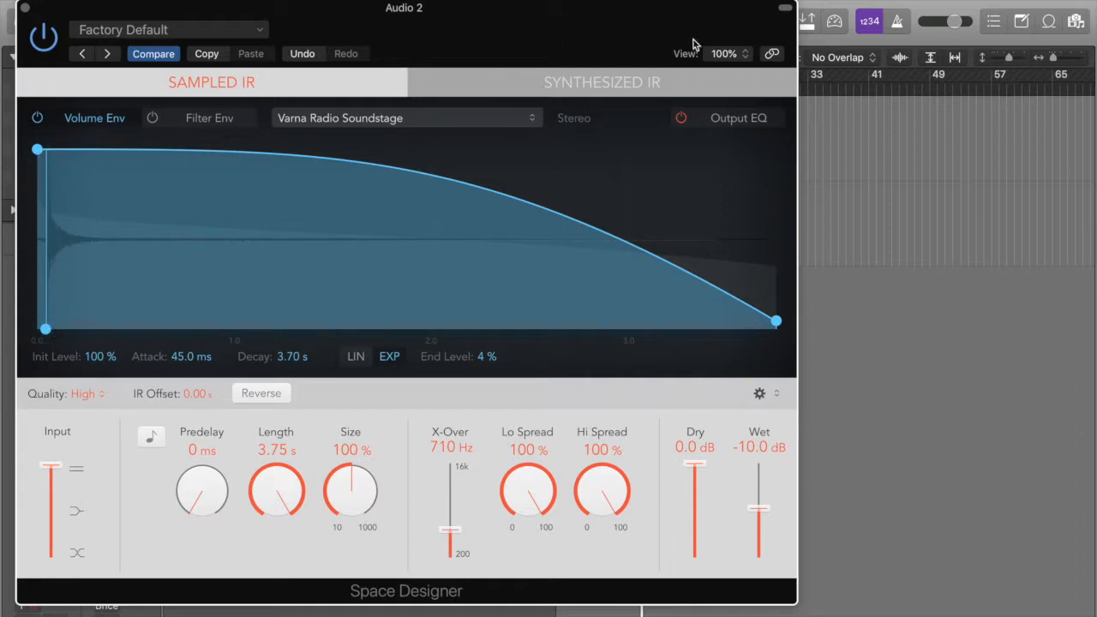
Show the Loop Browser filtered by Instrument > Strings
left_click(1049, 20)
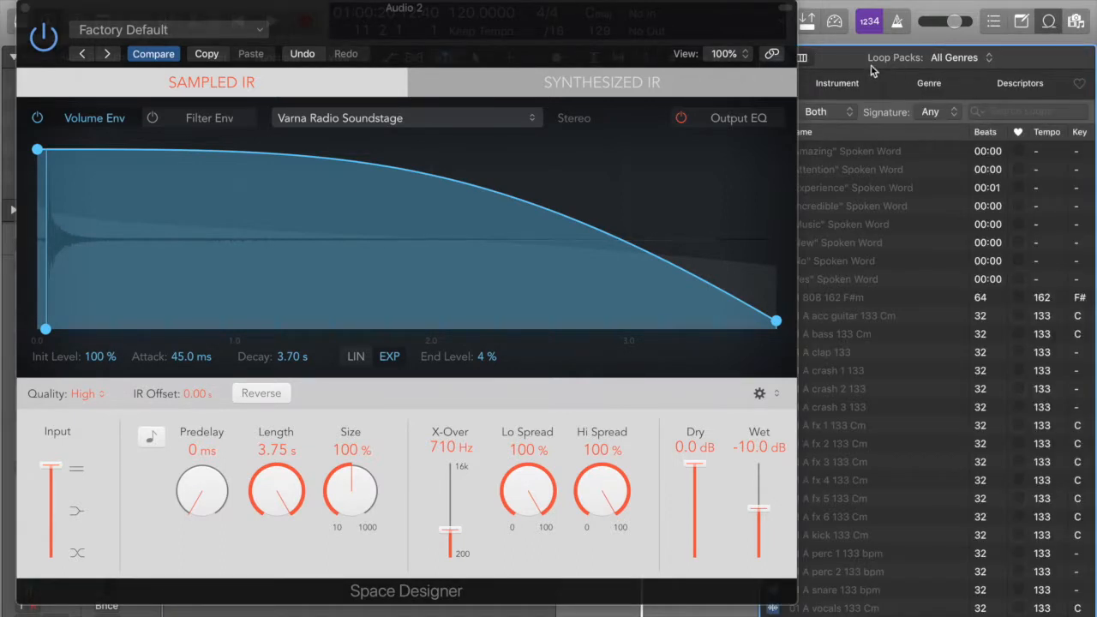
left_click(836, 82)
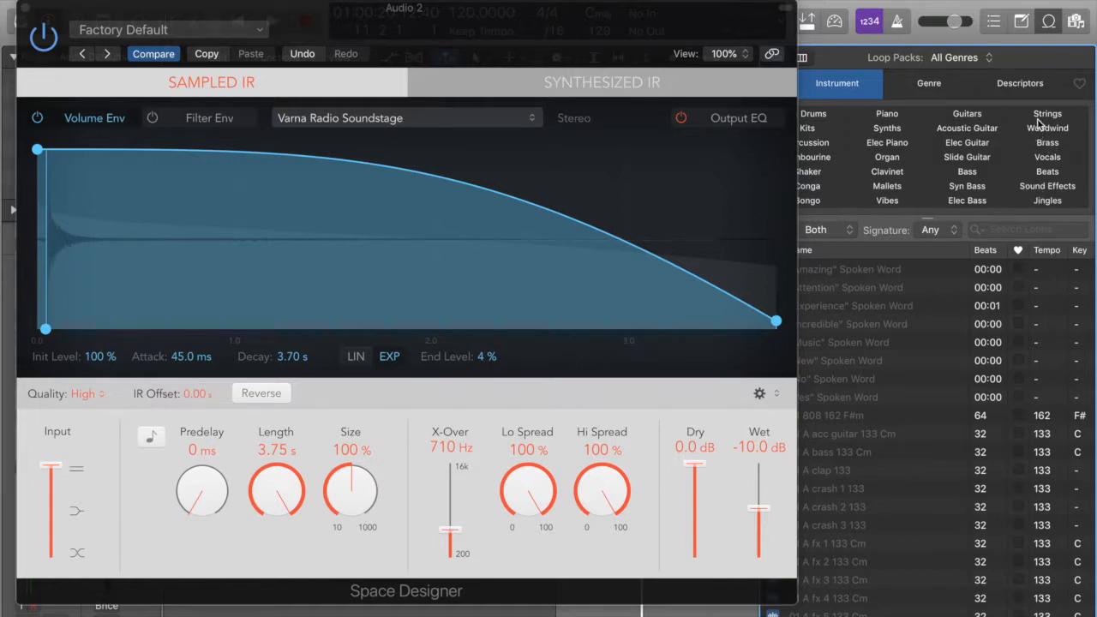
left_click(1048, 113)
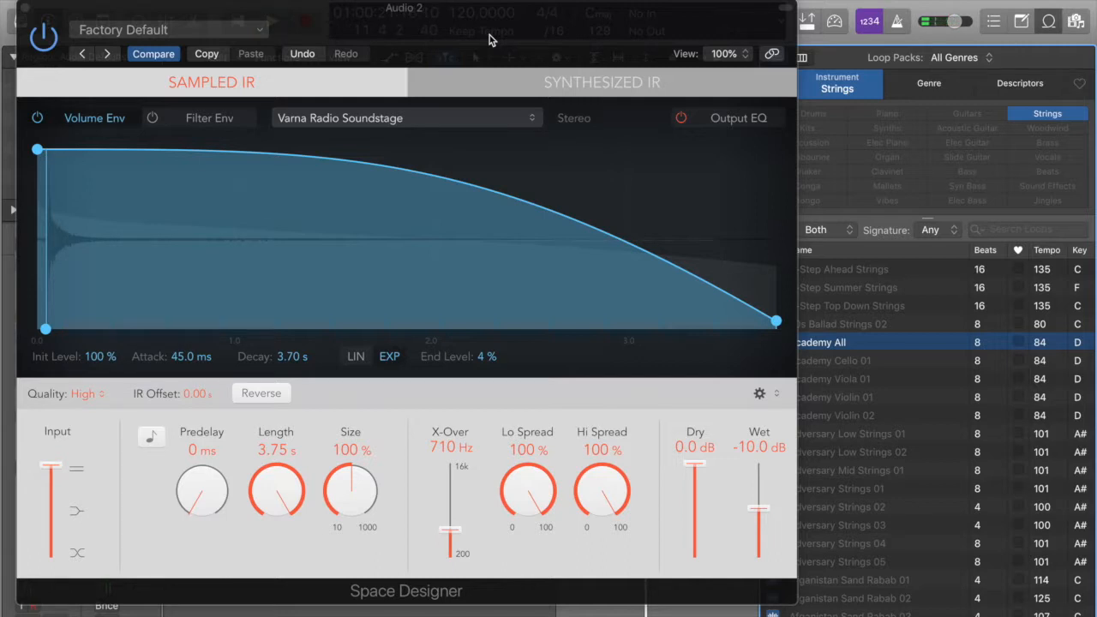
mouse_move(468, 21)
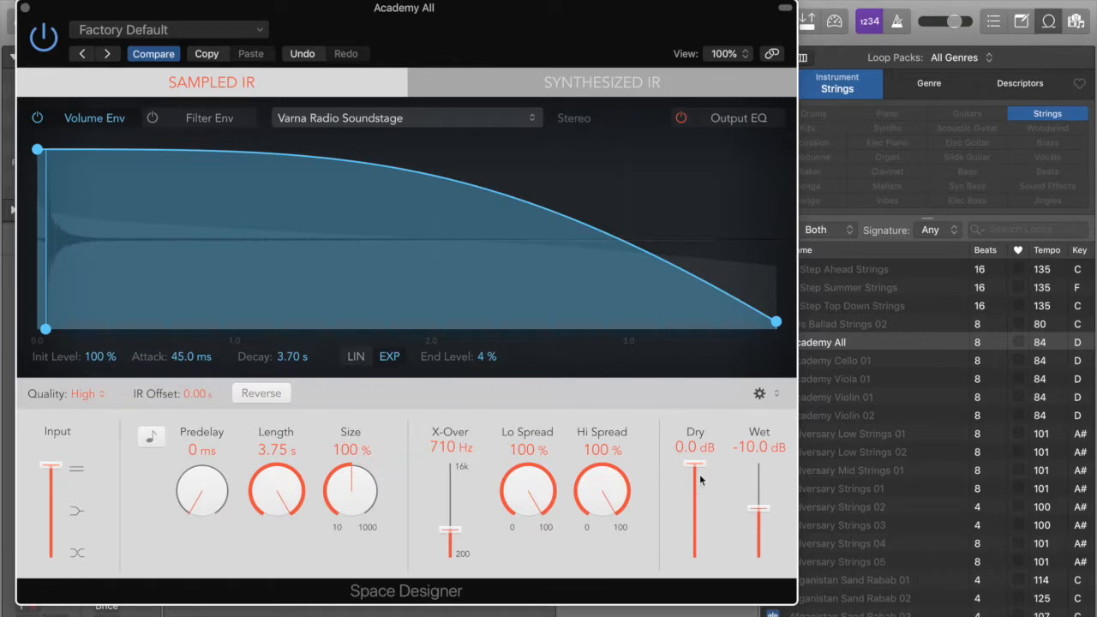
Mute Dry, raise Wet to 0 dB, and lift the envelope end level to 100%
left_click_drag(694, 464, 694, 555)
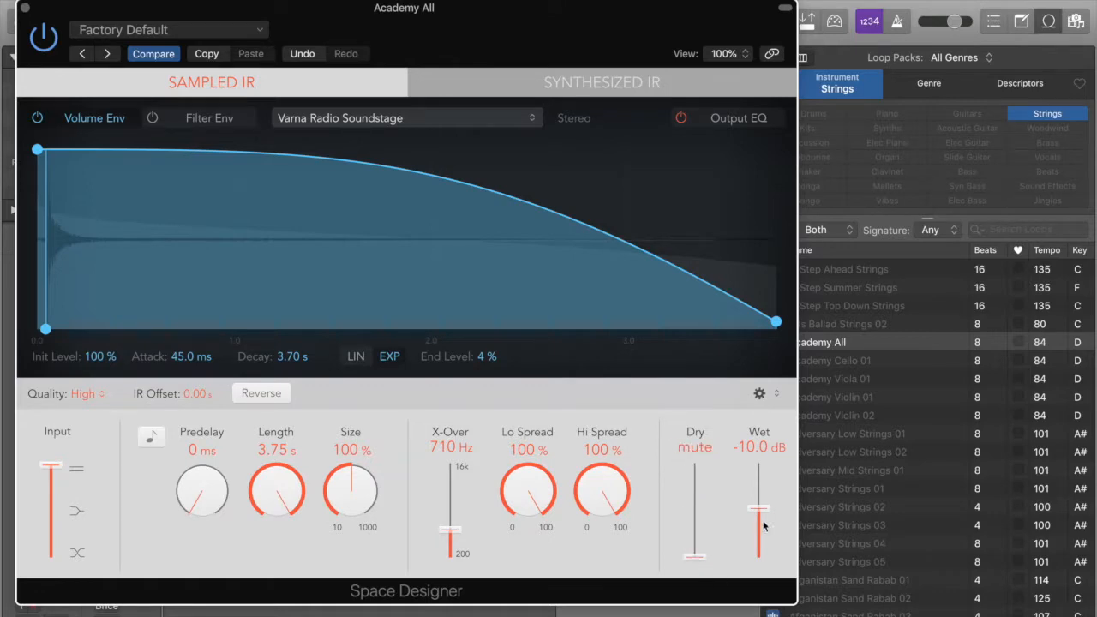
left_click_drag(757, 523, 758, 463)
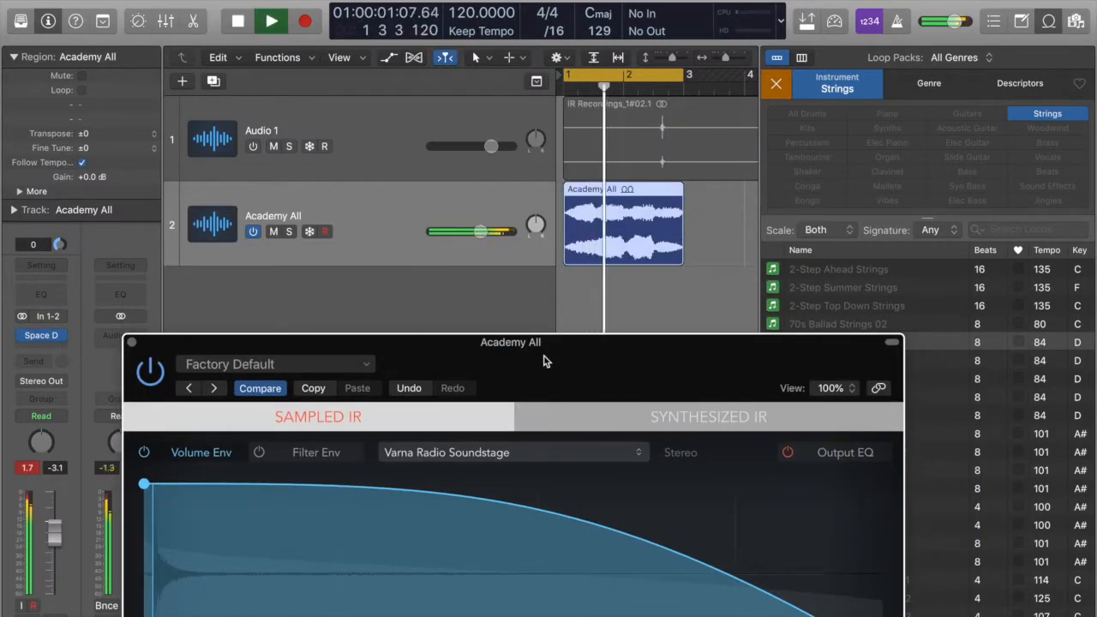
left_click_drag(511, 343, 648, 13)
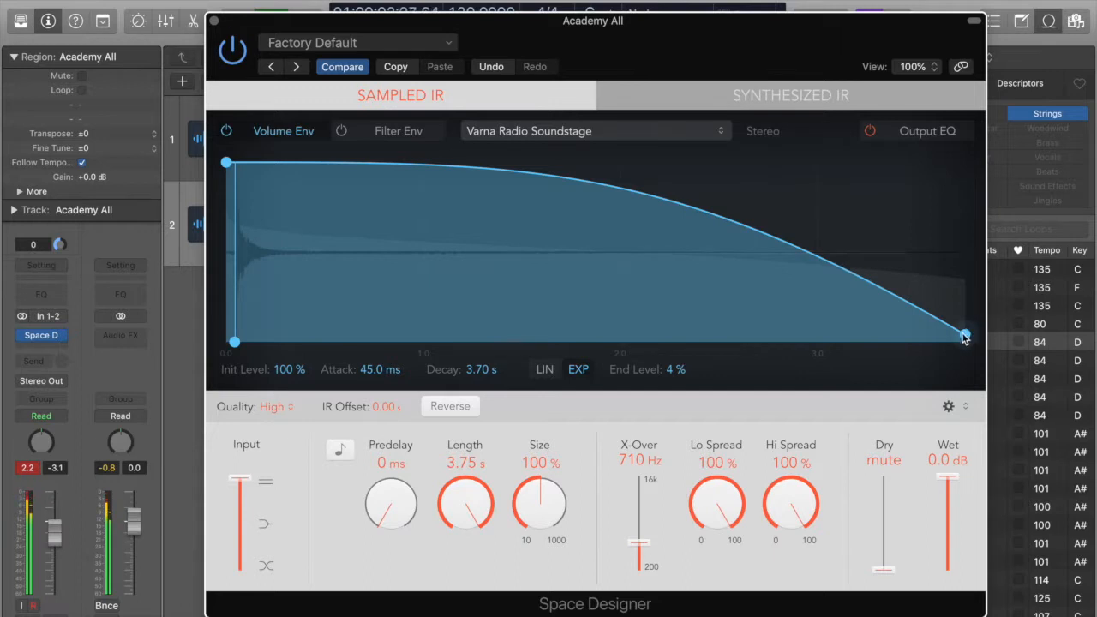
left_click_drag(964, 334, 963, 163)
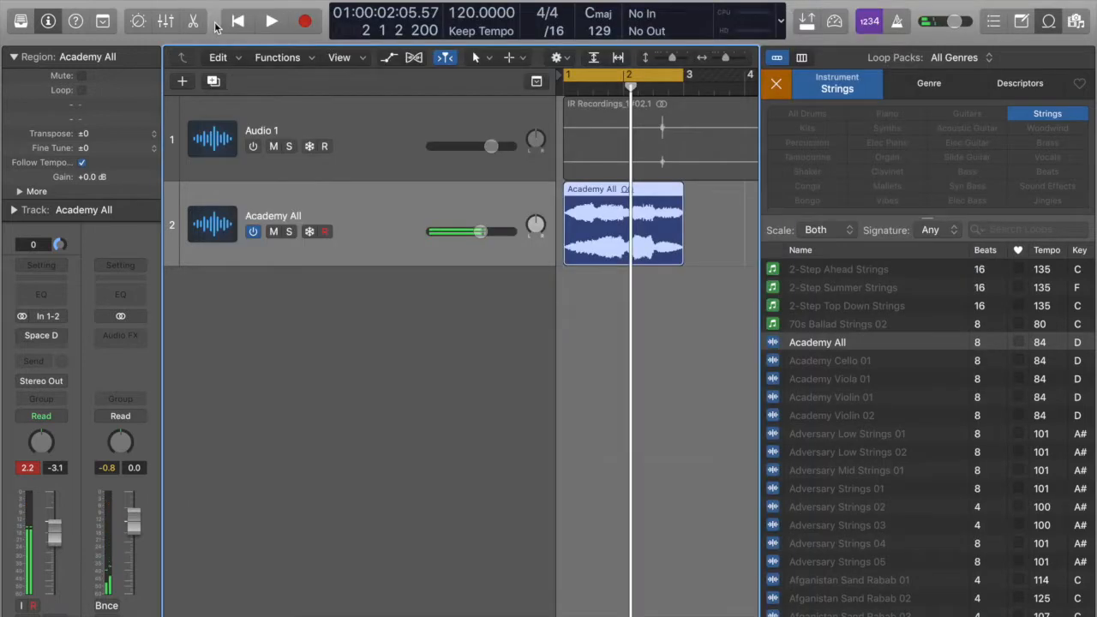
mouse_move(276, 171)
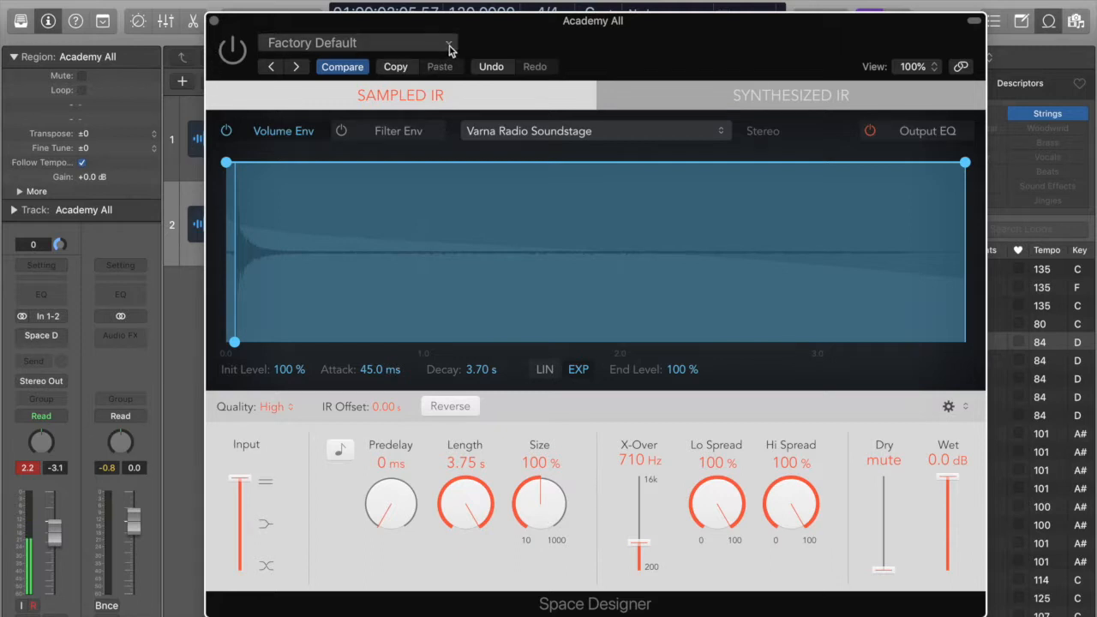
Save the Space Designer settings as a preset named Varna Soundstage
left_click(356, 43)
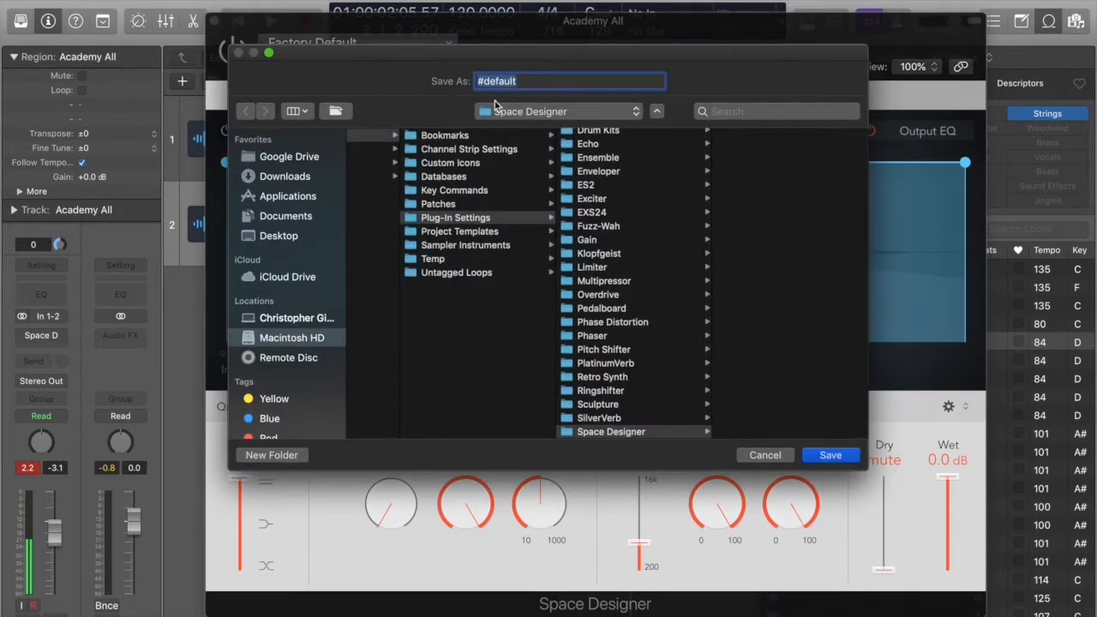
type("Varna Sound")
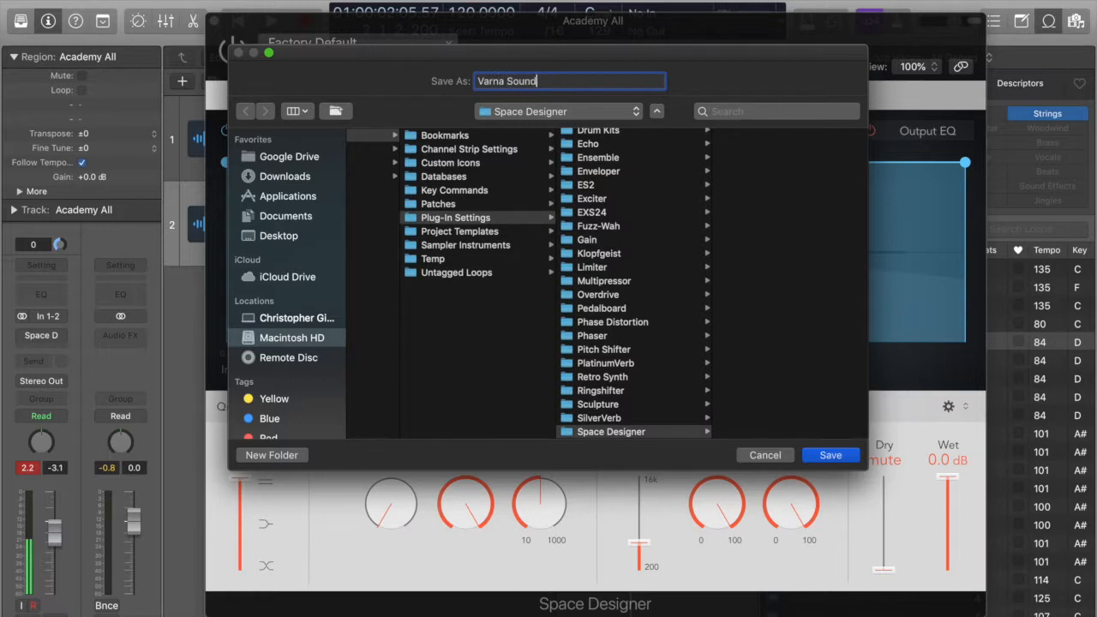
type("stage")
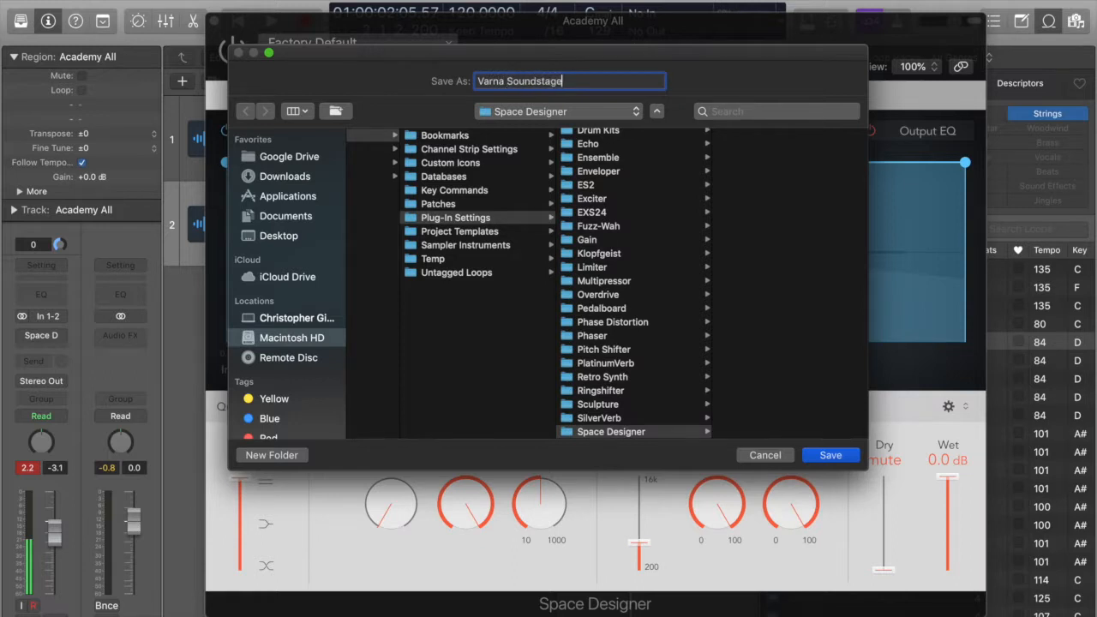
left_click(830, 456)
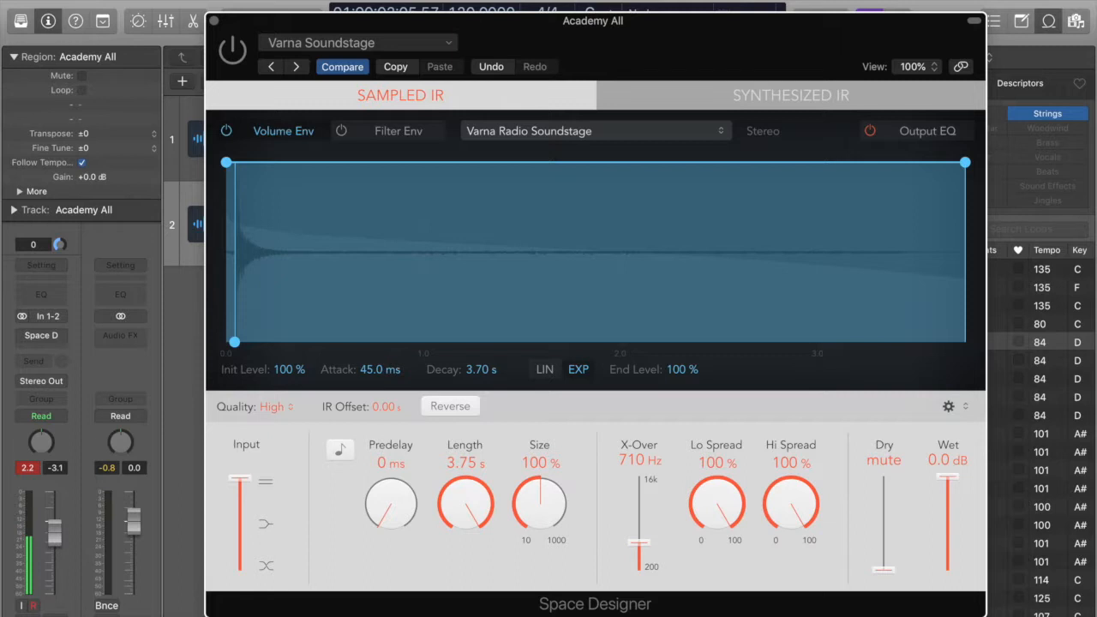
Verify Varna Soundstage in the preset list, then close it and hide the loop library
left_click(357, 43)
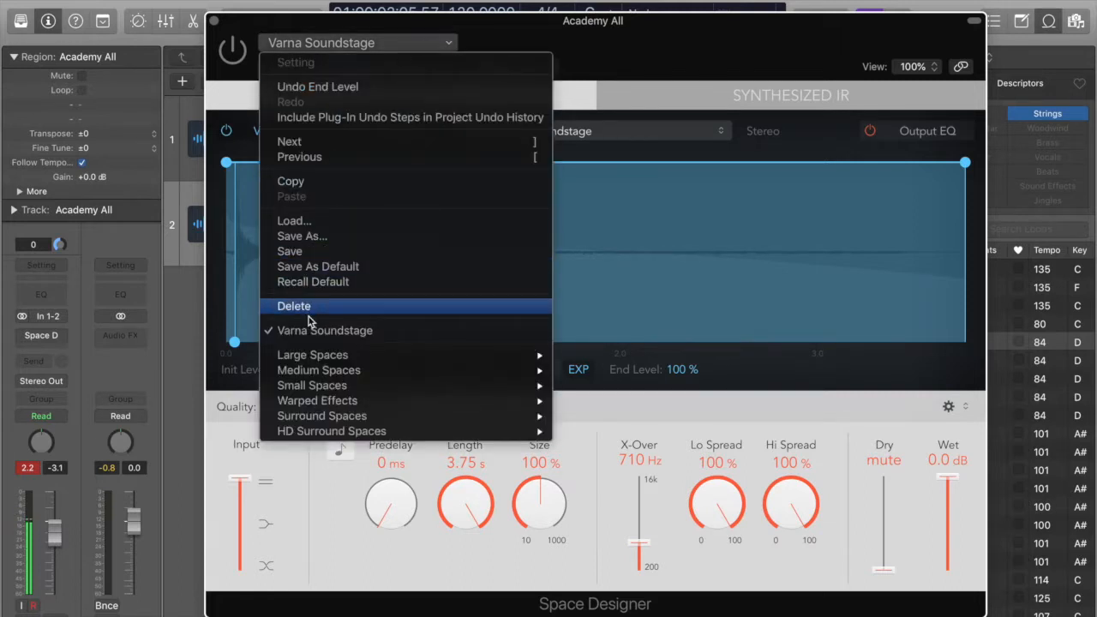
mouse_move(324, 331)
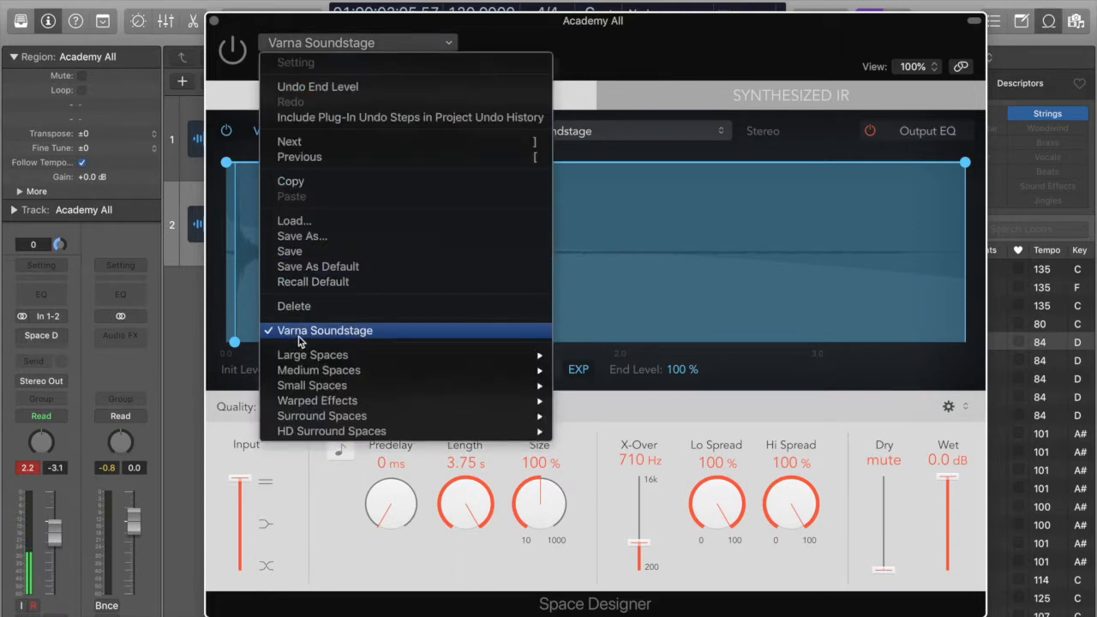
mouse_move(308, 343)
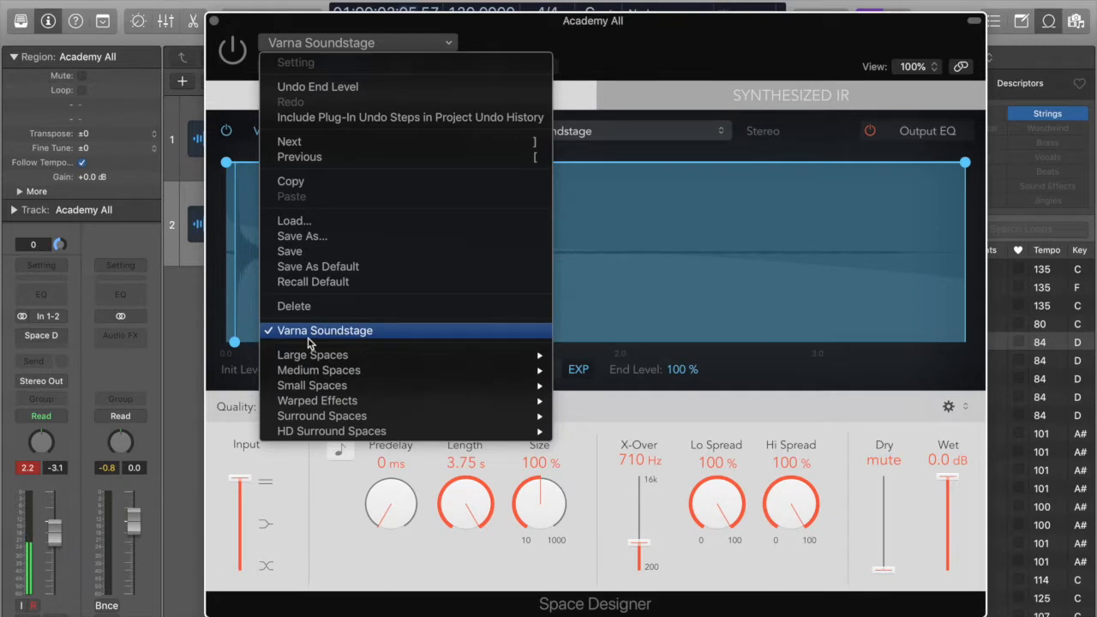
left_click(324, 329)
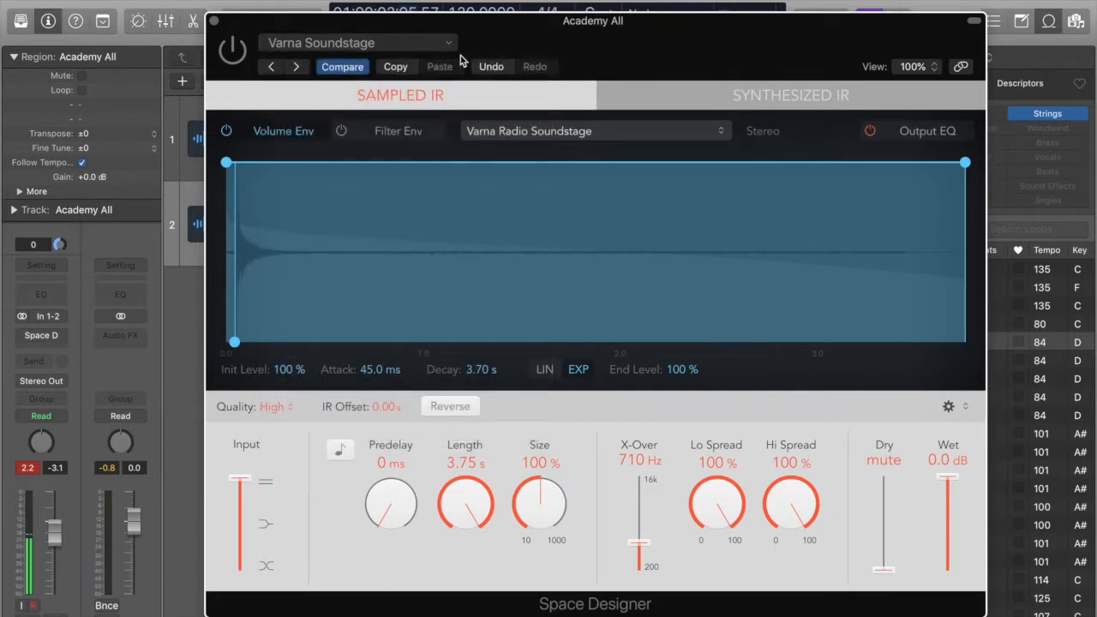
mouse_move(247, 30)
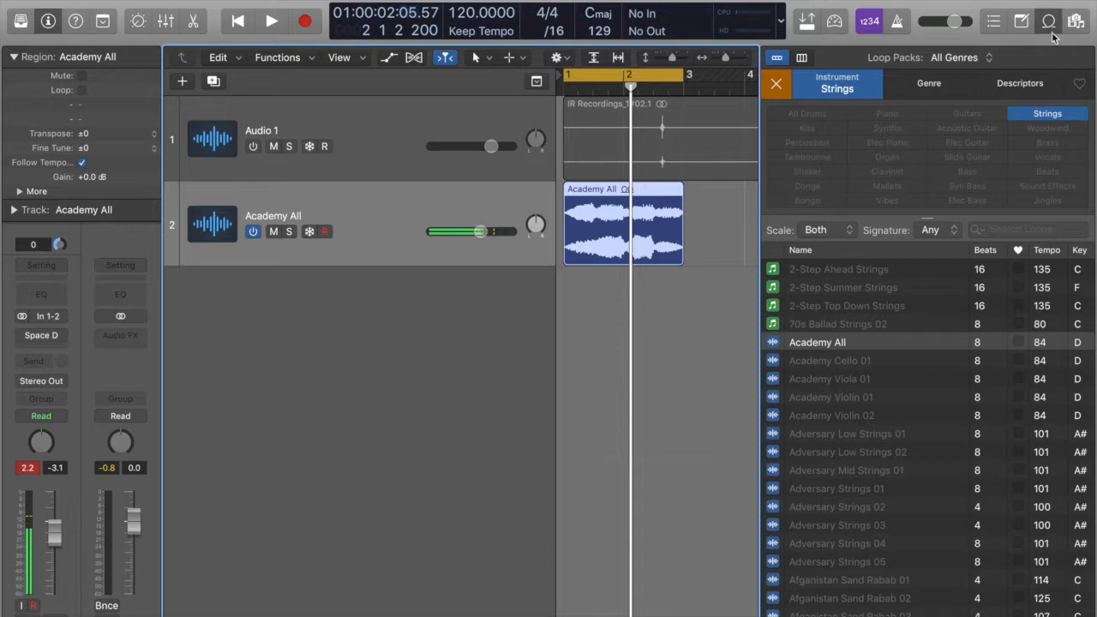
left_click(1049, 21)
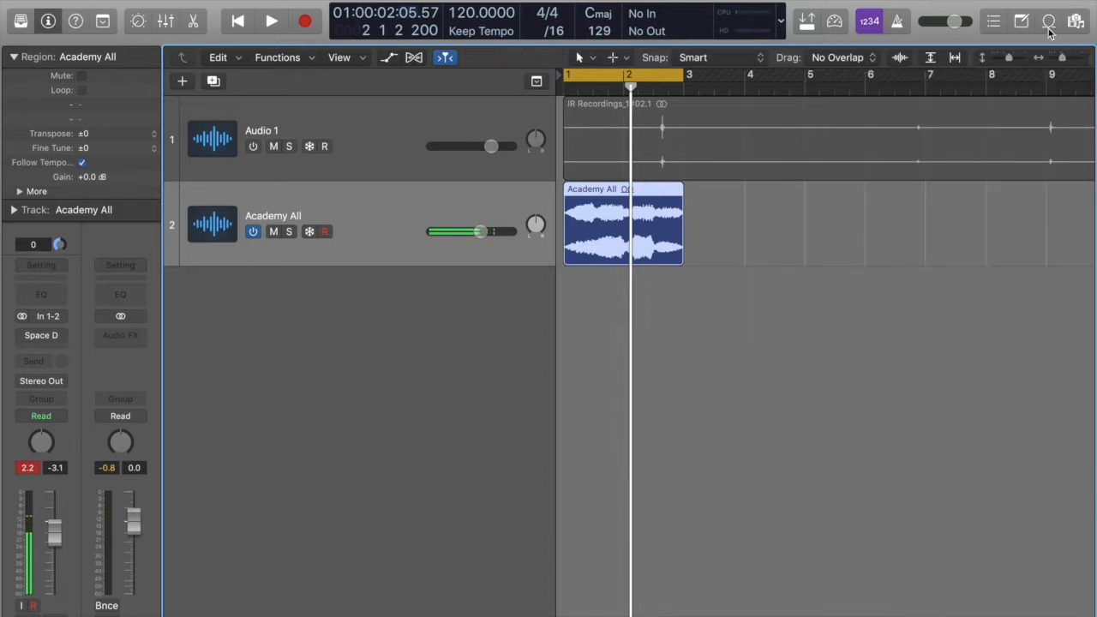